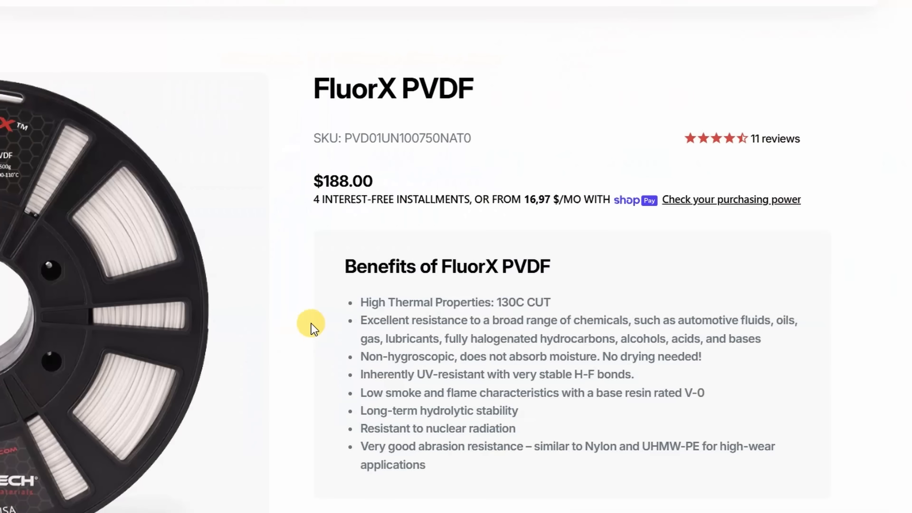
- Highlight the thermal properties and chemical resistance benefits of FluorX PVDF
left_click_drag(310, 323, 573, 302)
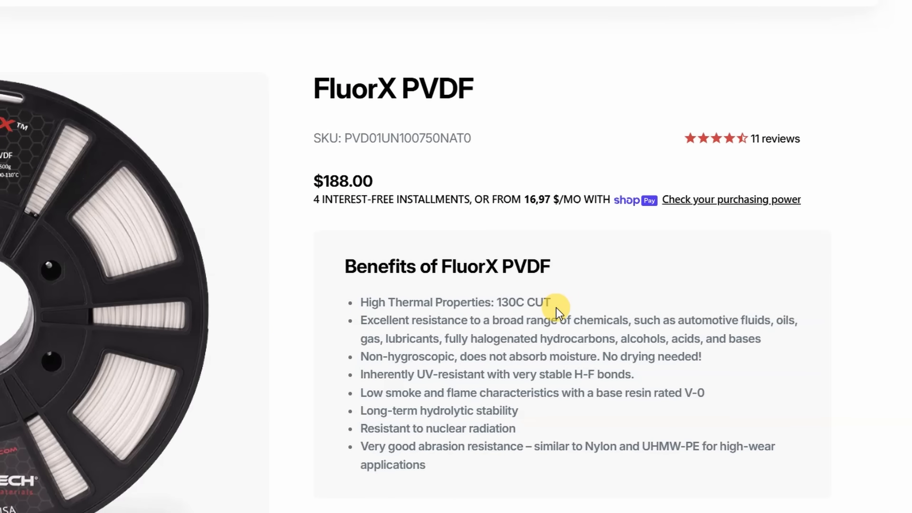
mouse_move(361, 320)
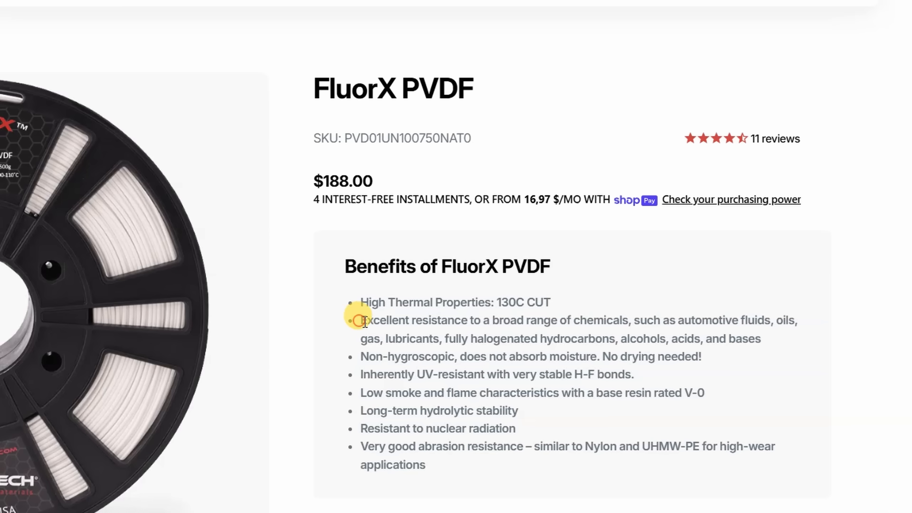
left_click_drag(360, 320, 625, 319)
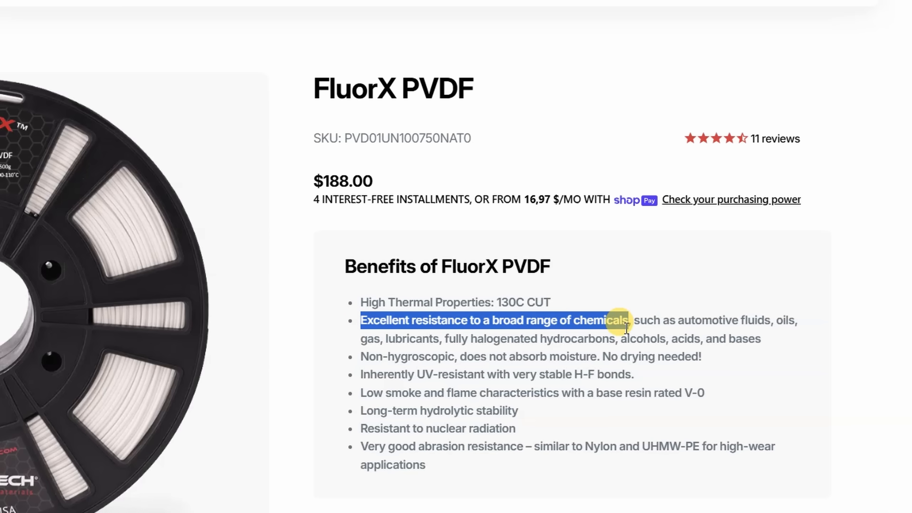
left_click_drag(620, 320, 744, 339)
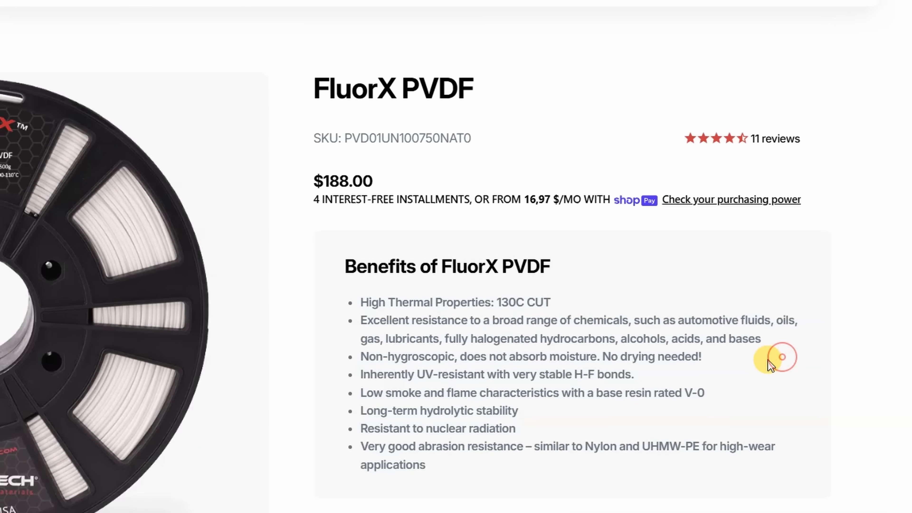
- Highlight the non-hygroscopic (no drying) and radiation resistance benefits
left_click_drag(360, 356, 581, 357)
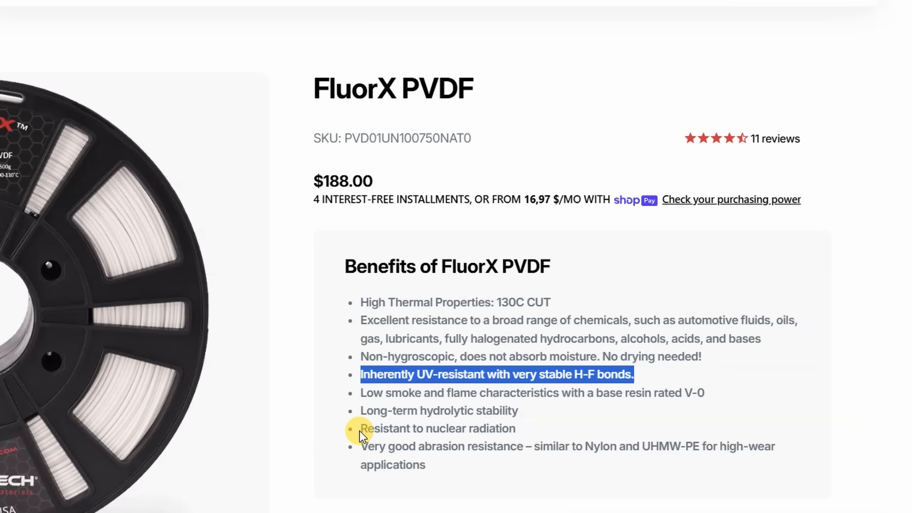
double_click(388, 446)
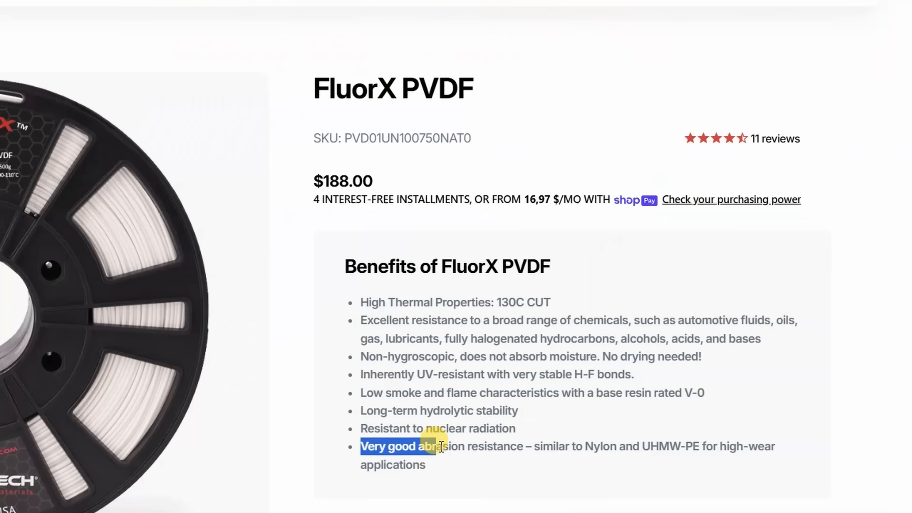